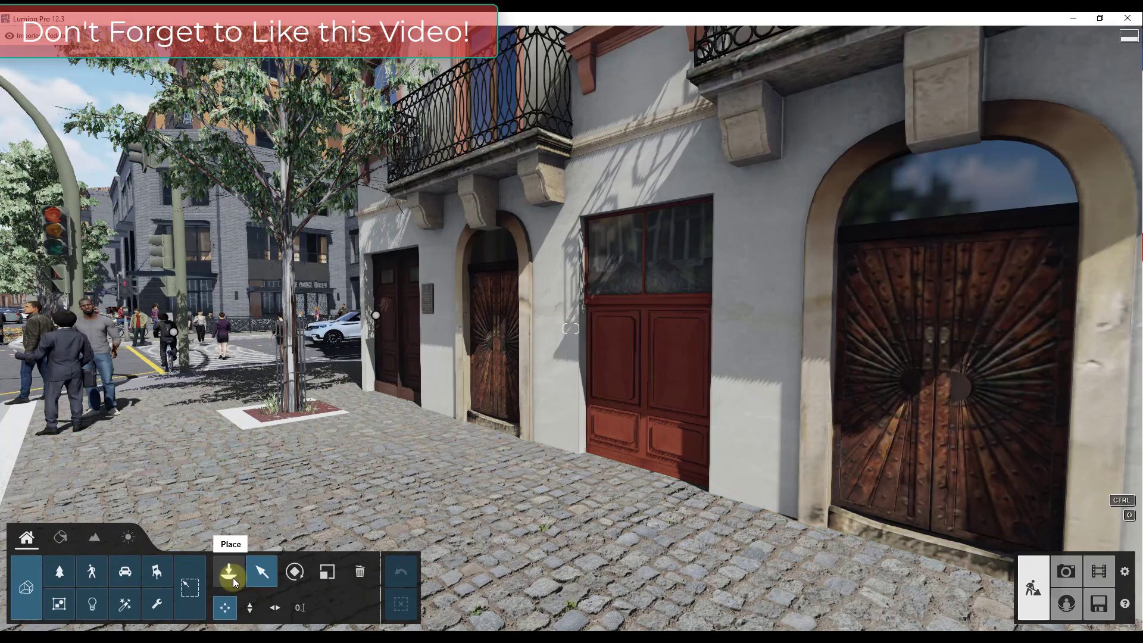
# Show the Decals collection inside the Effects object library
pyautogui.click(157, 602)
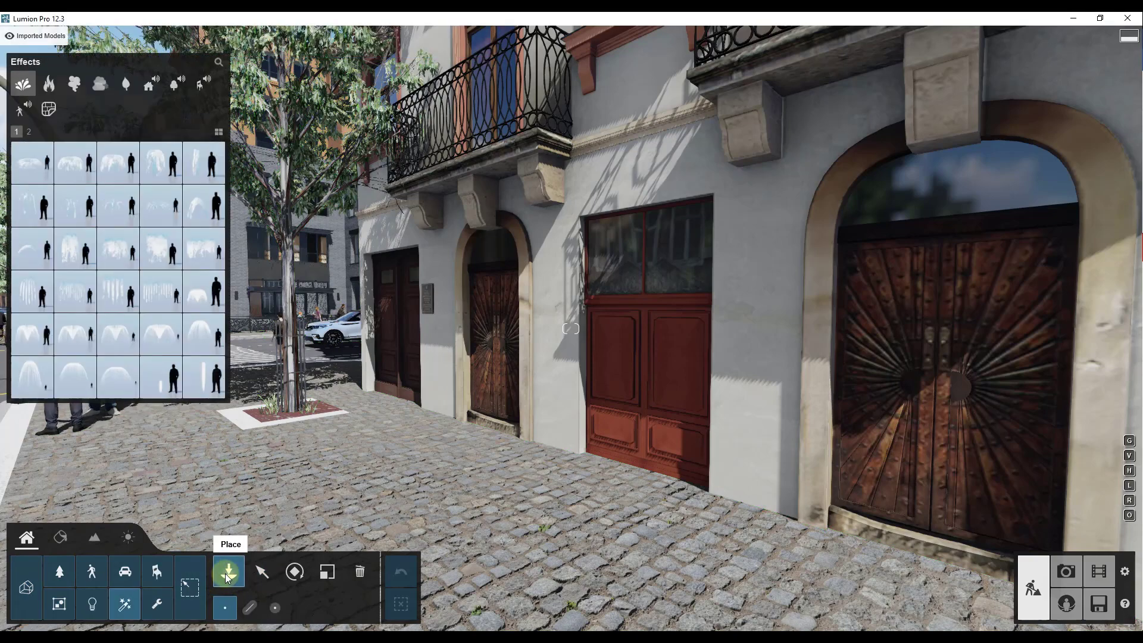
pyautogui.click(47, 108)
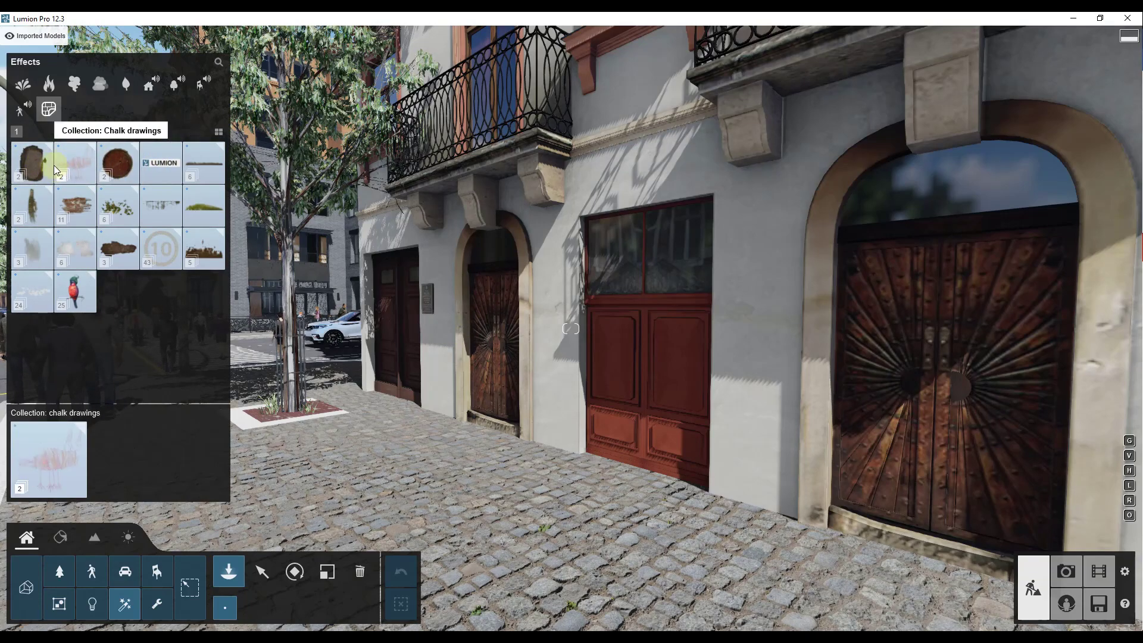
pyautogui.moveTo(87, 167)
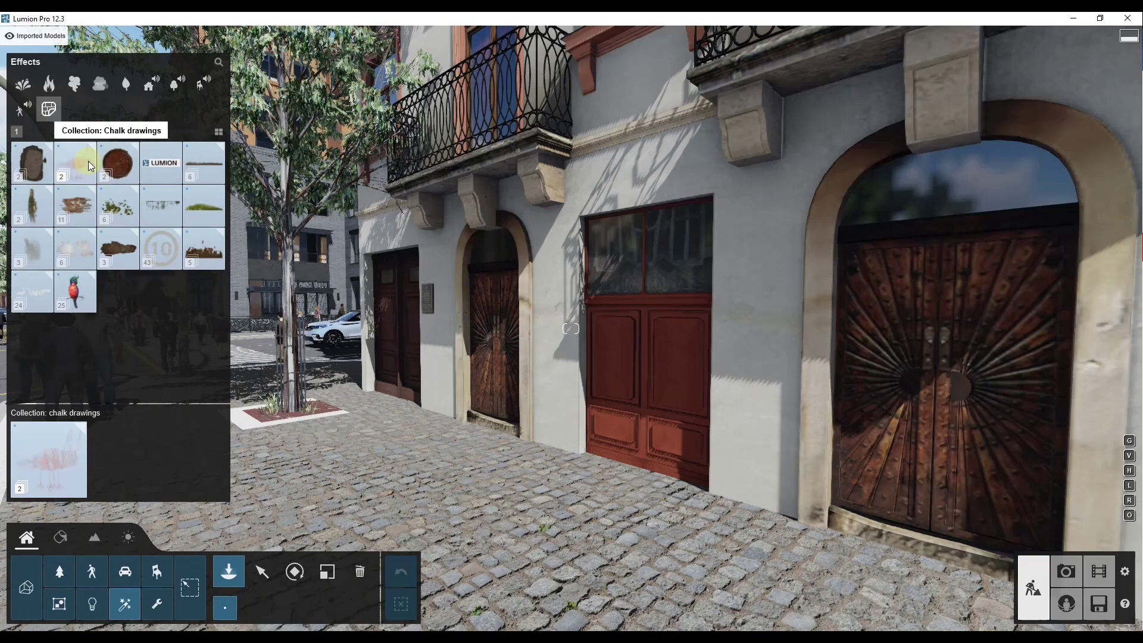
pyautogui.moveTo(45, 204)
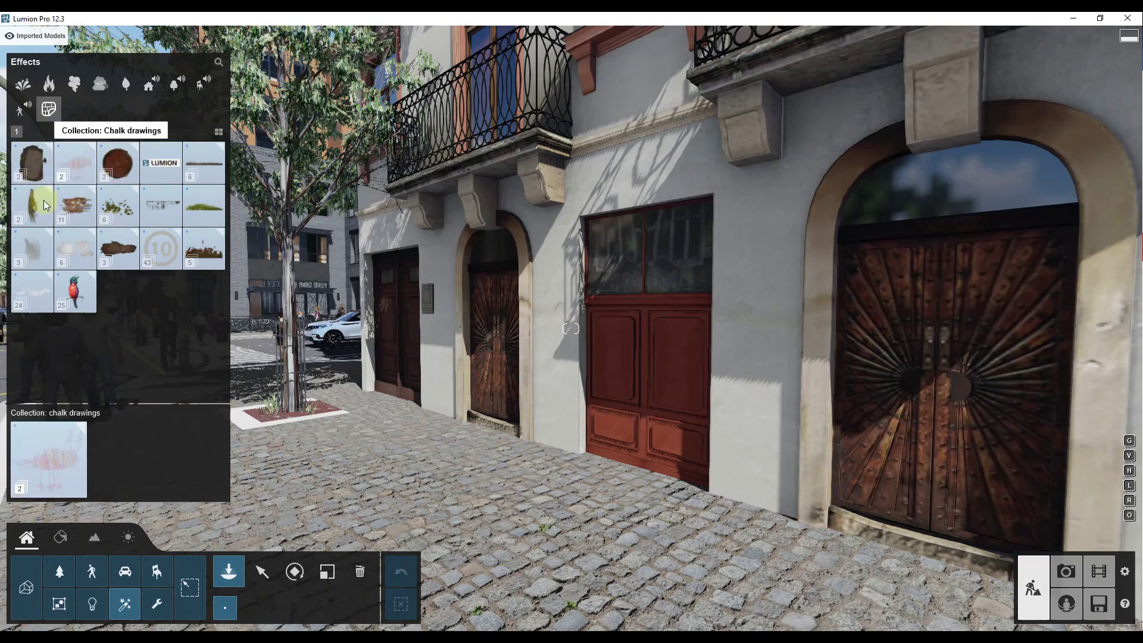
pyautogui.moveTo(86, 175)
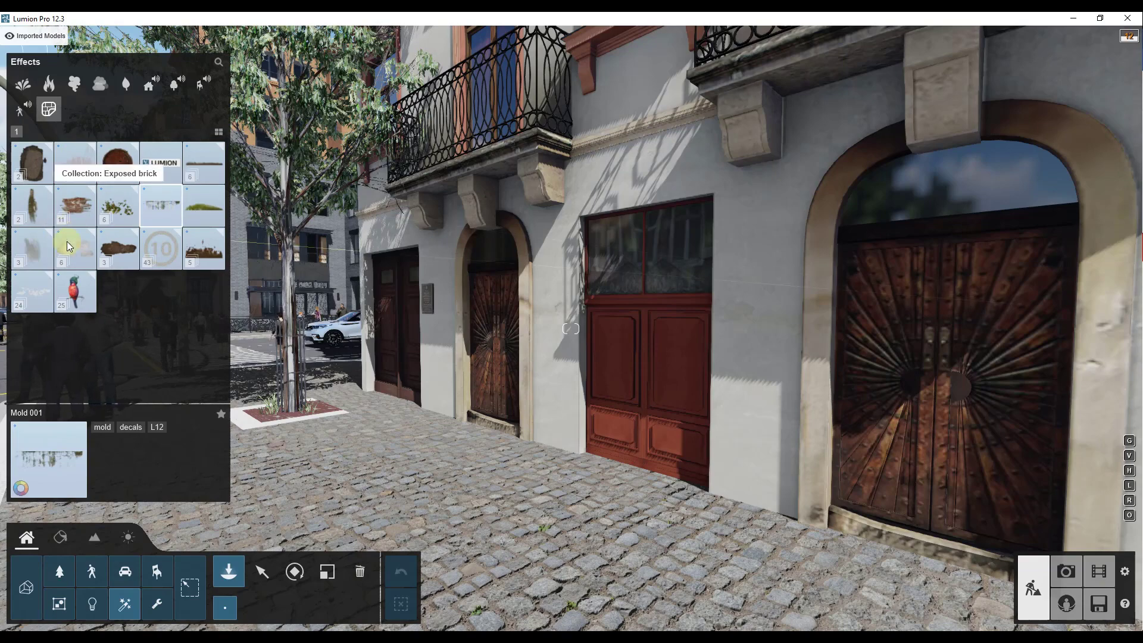
# Place a Custom decal on the wall pillar beside the red door and bring up its settings
pyautogui.click(644, 159)
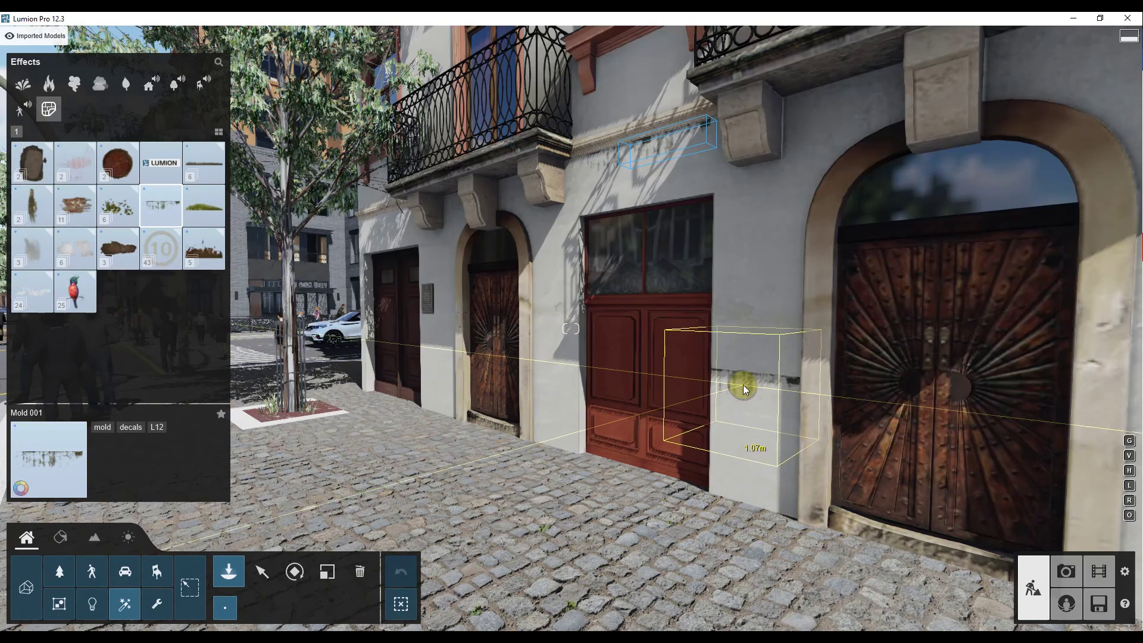
pyautogui.click(159, 163)
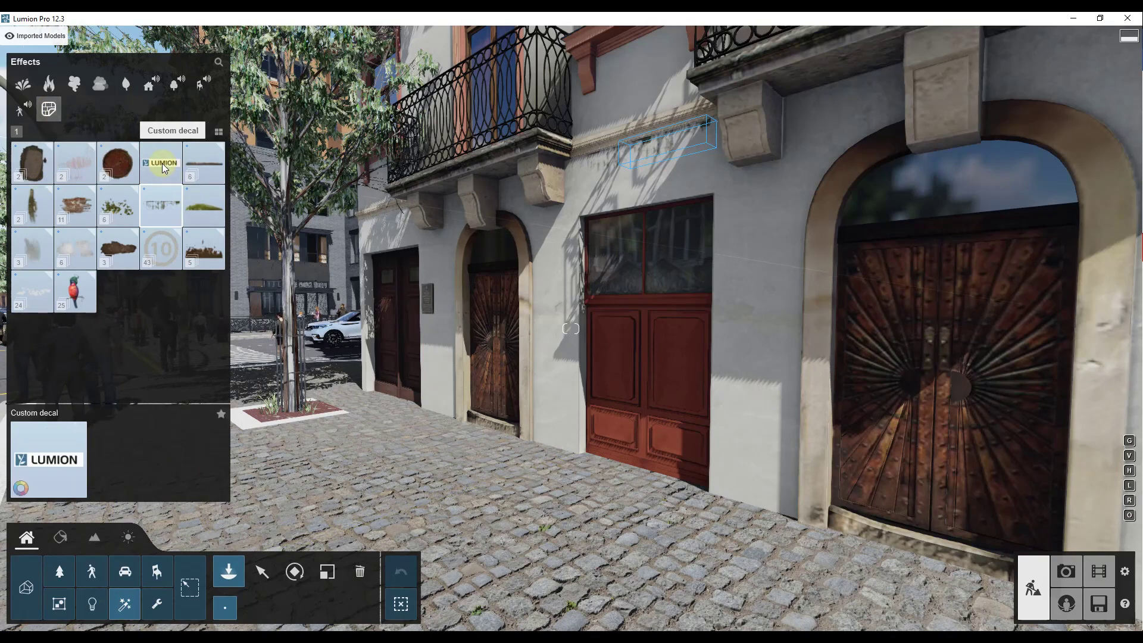
pyautogui.click(759, 357)
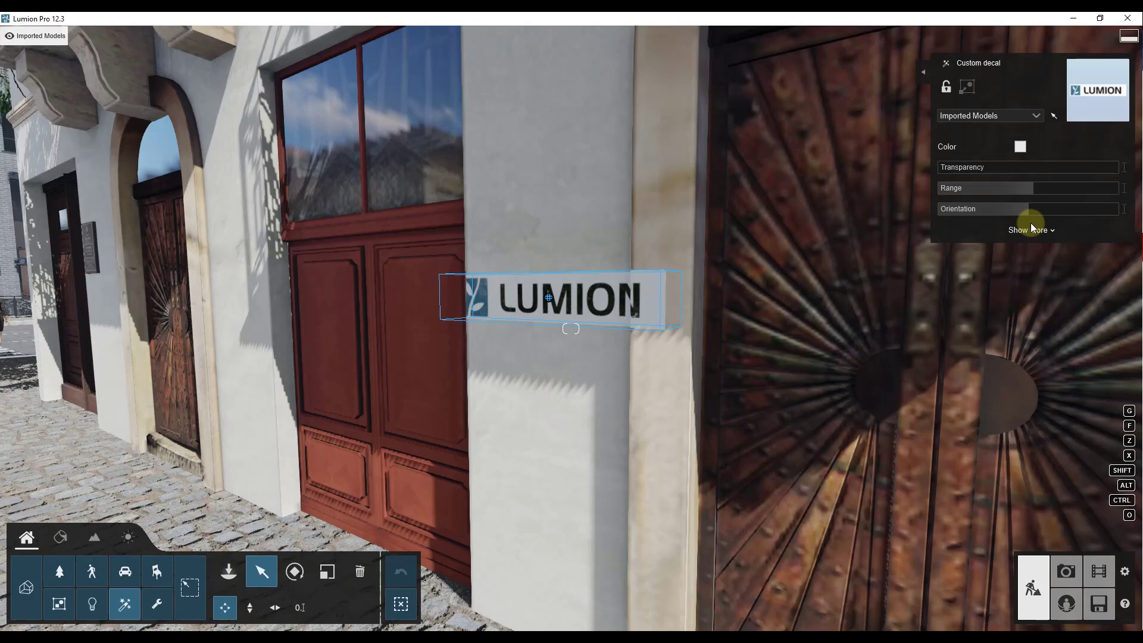
# Expand the Custom decal panel to reveal its flip and blend settings
pyautogui.click(1029, 230)
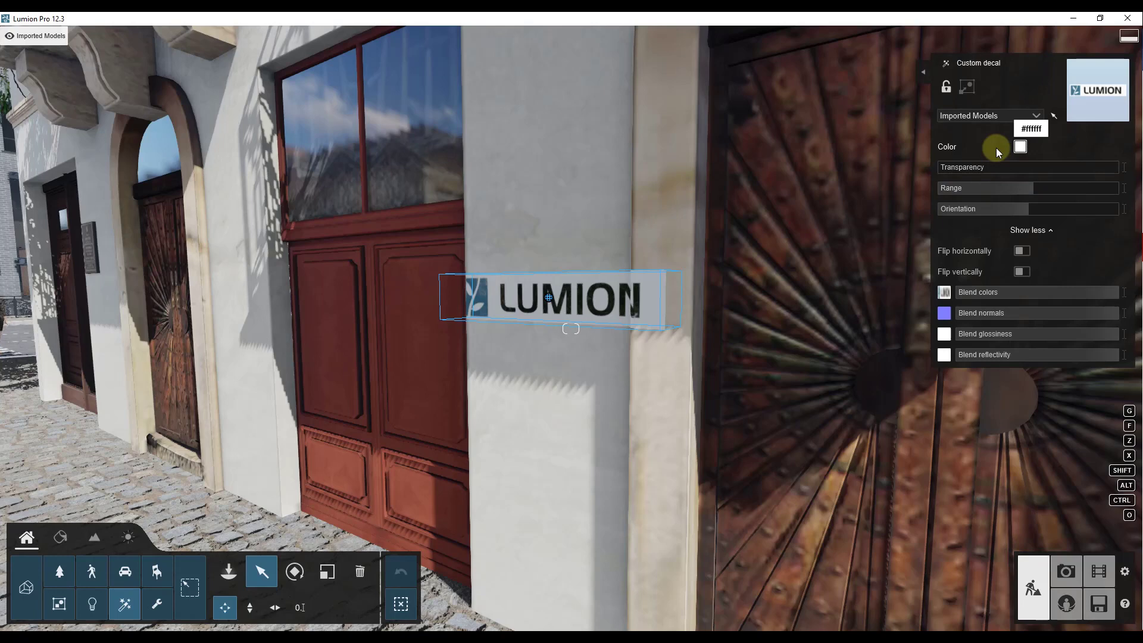
pyautogui.moveTo(941, 264)
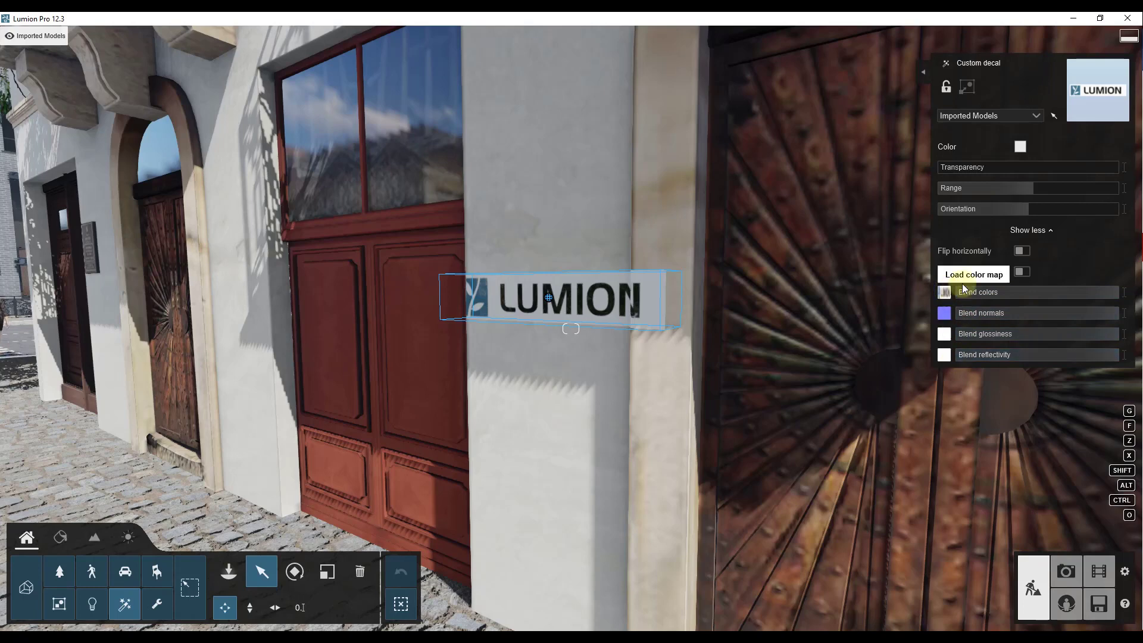
pyautogui.moveTo(970, 275)
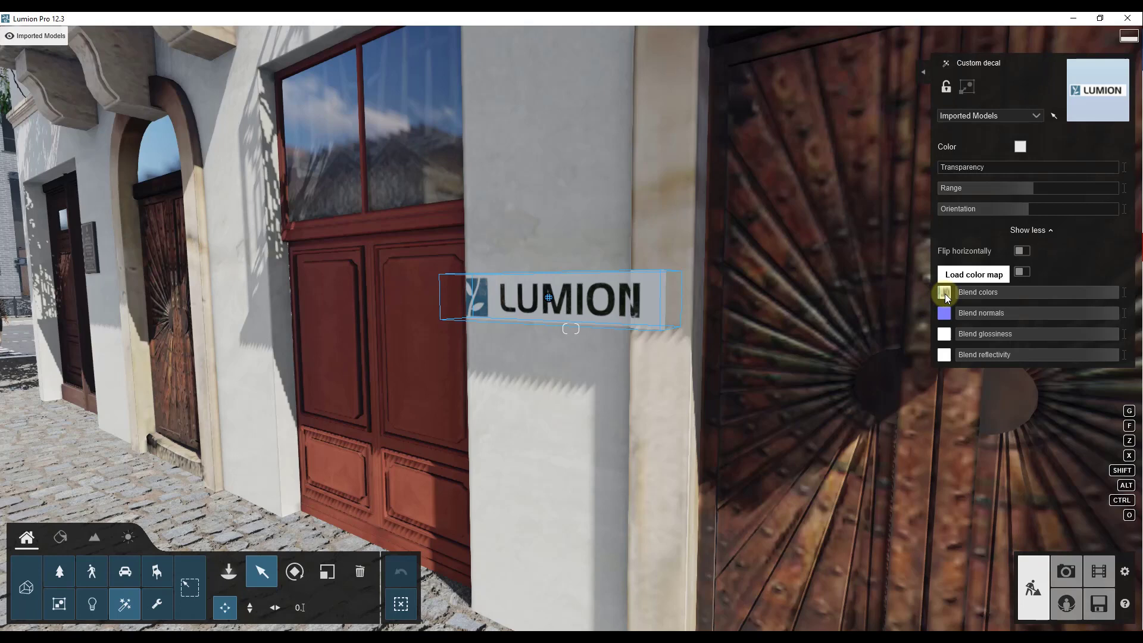
# Start loading a new color map image for the decal from the Decals folder
pyautogui.click(973, 273)
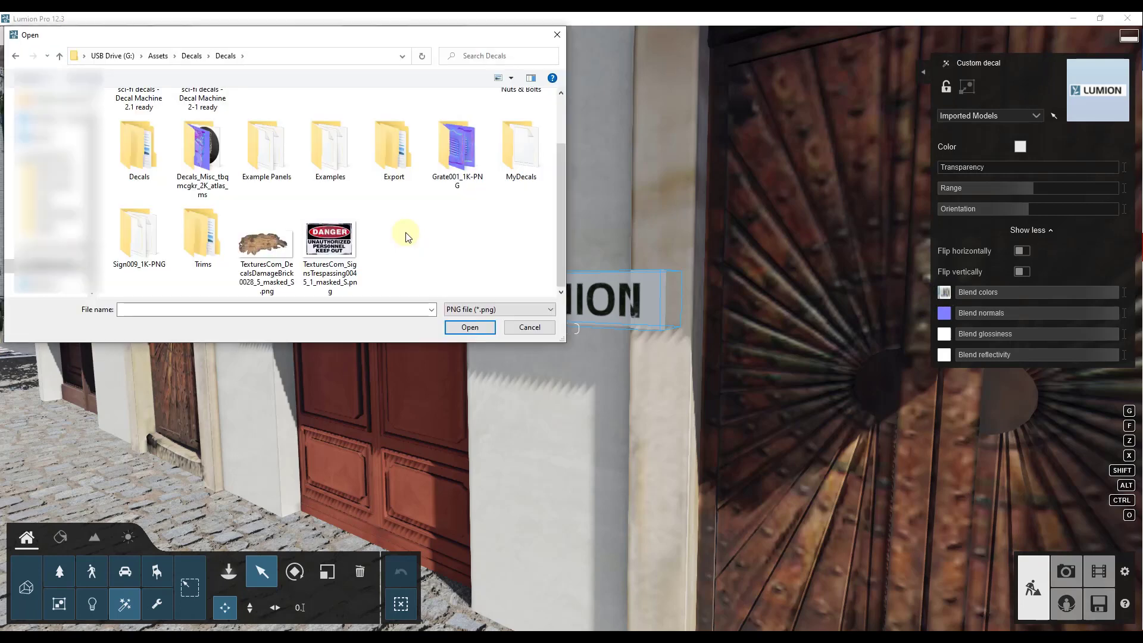
pyautogui.moveTo(378, 246)
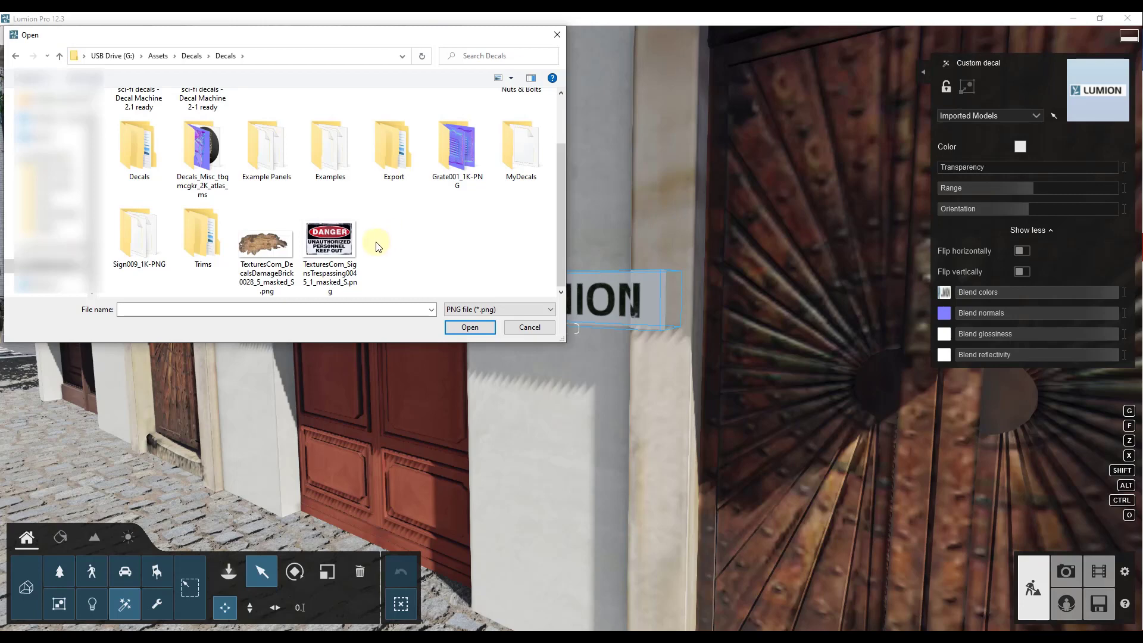
pyautogui.moveTo(483, 263)
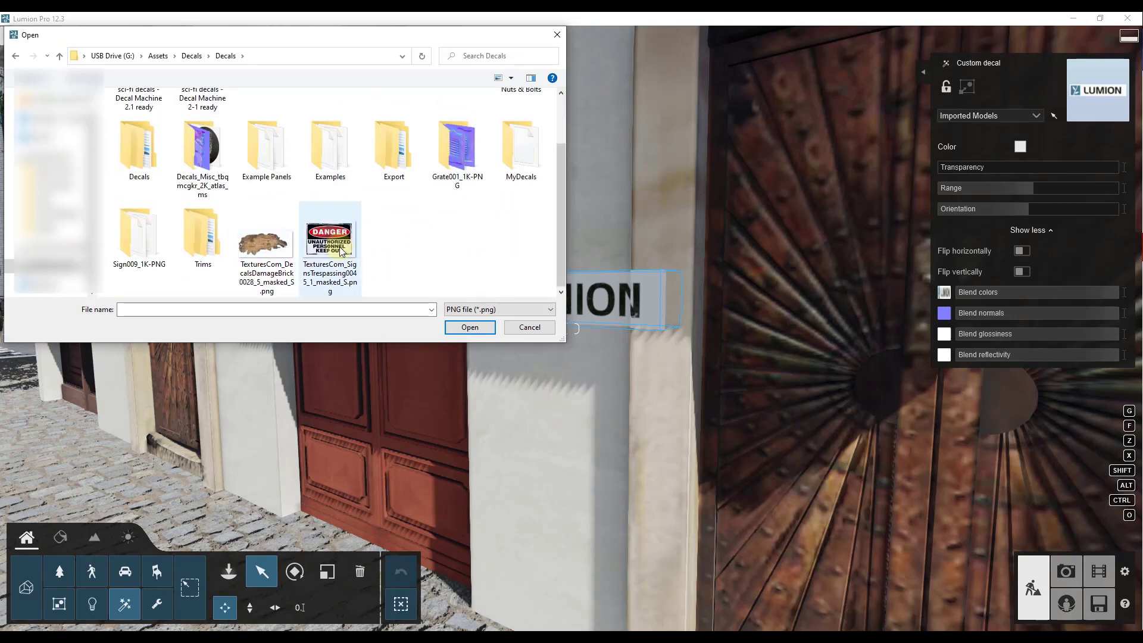
pyautogui.moveTo(330, 241)
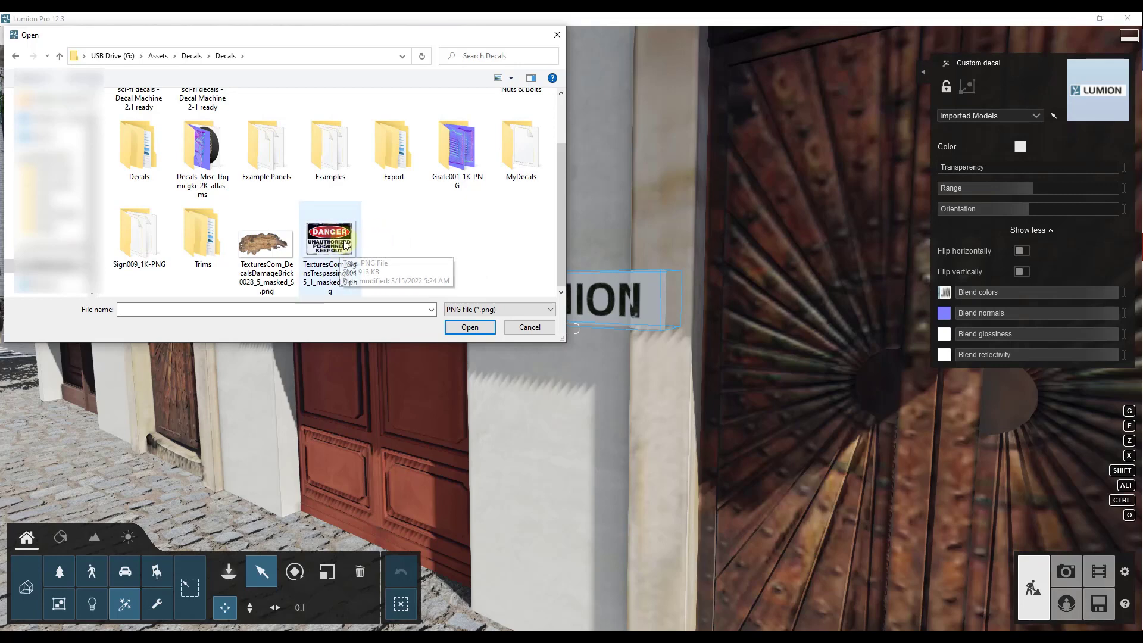
pyautogui.moveTo(337, 240)
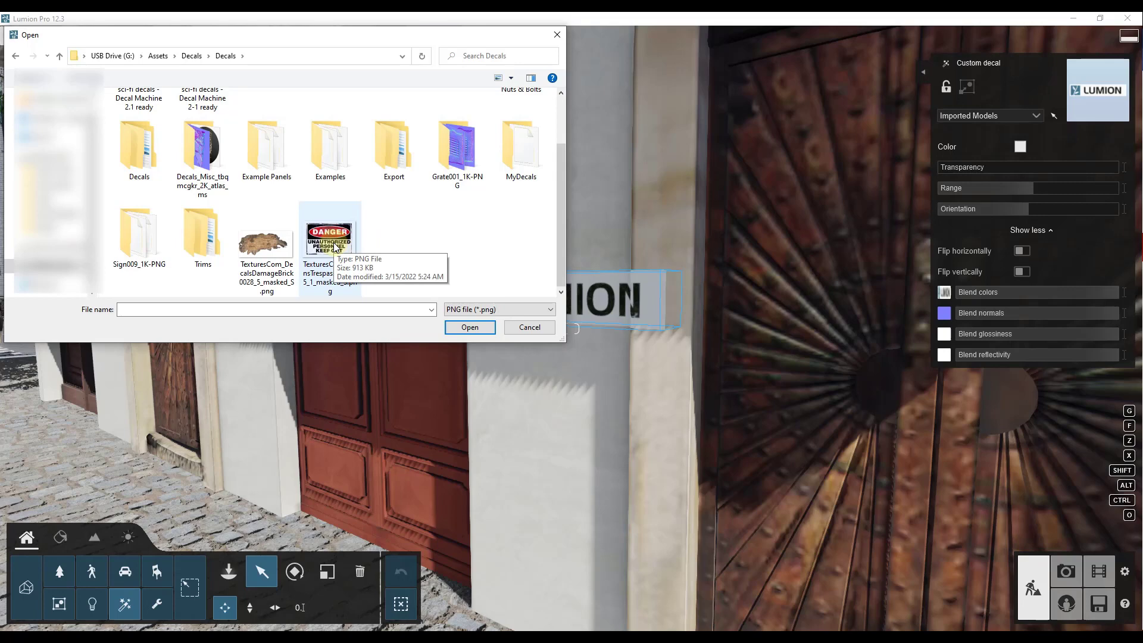
pyautogui.moveTo(362, 244)
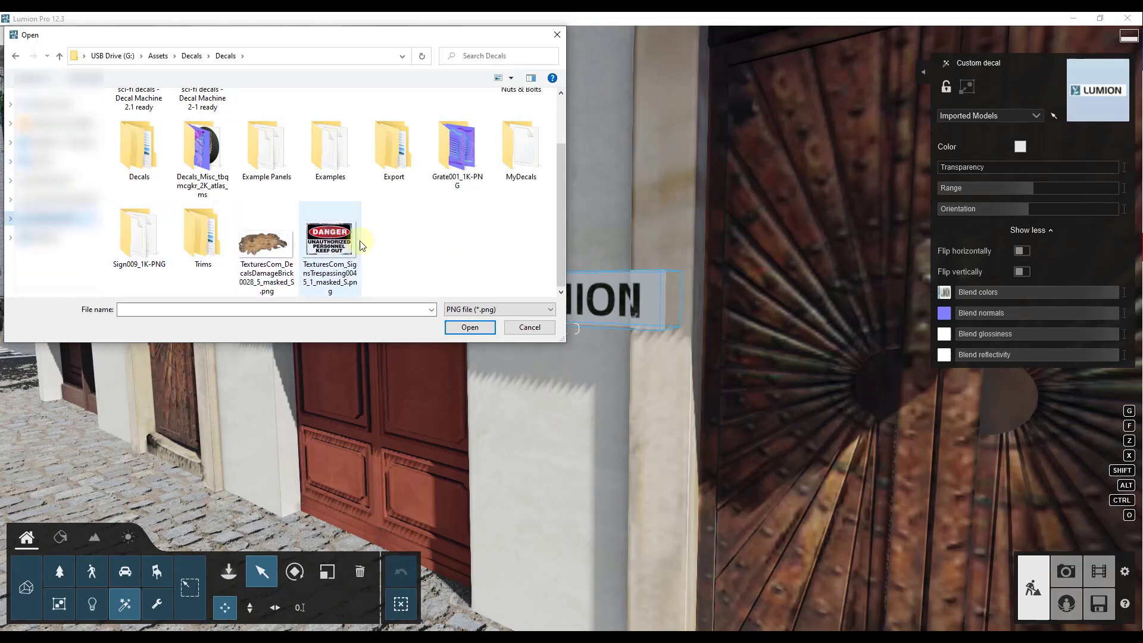
# Apply the DANGER trespassing PNG to the decal and scale it down to fit the pillar
pyautogui.click(469, 327)
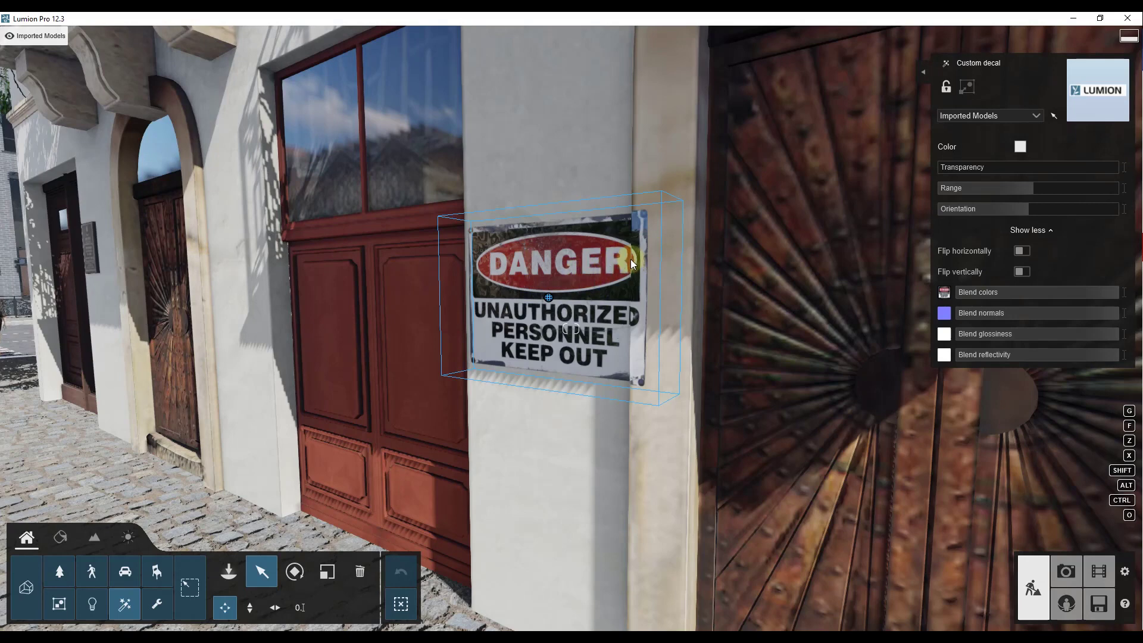
pyautogui.moveTo(629, 275)
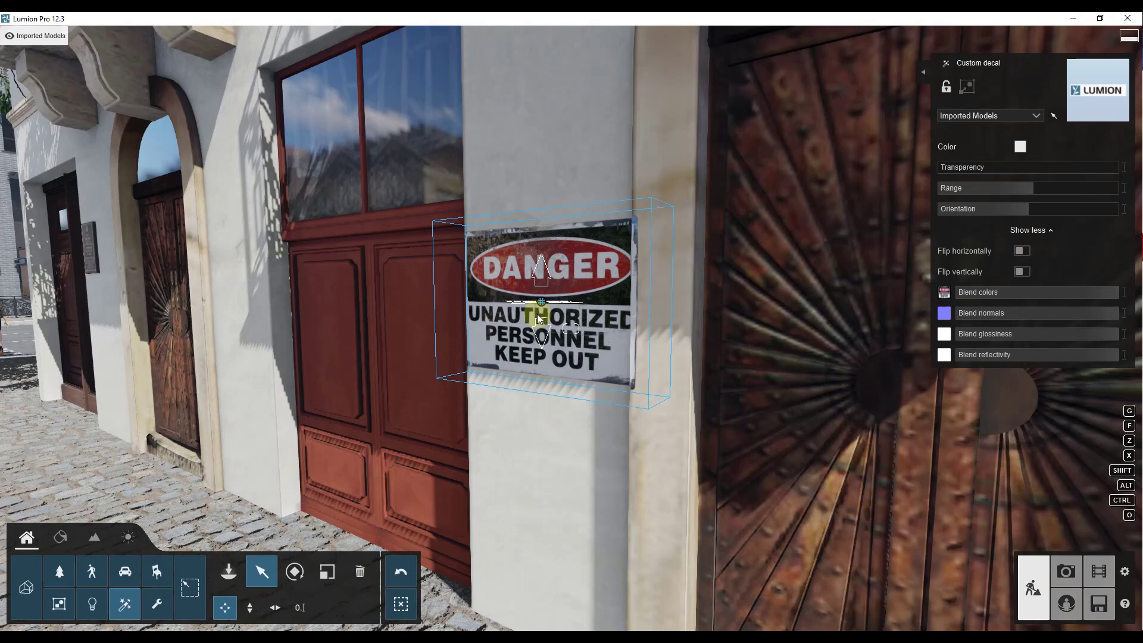
pyautogui.click(326, 571)
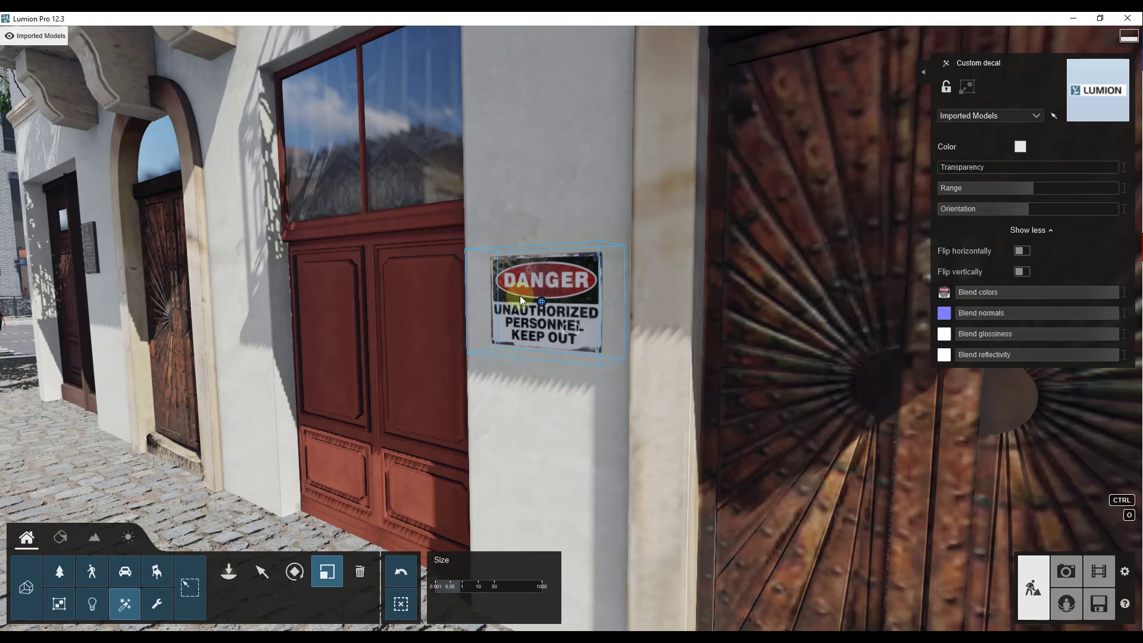
pyautogui.moveTo(944, 313)
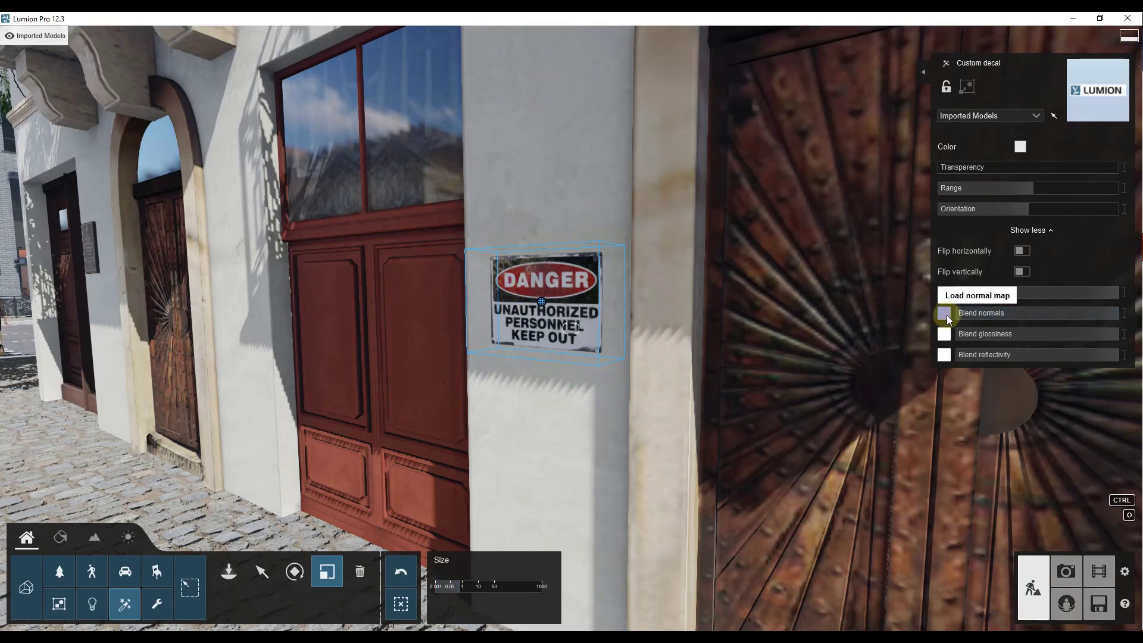
# Lower the DANGER sign's Blend glossiness and Blend reflectivity so it sits into the wall
pyautogui.click(944, 314)
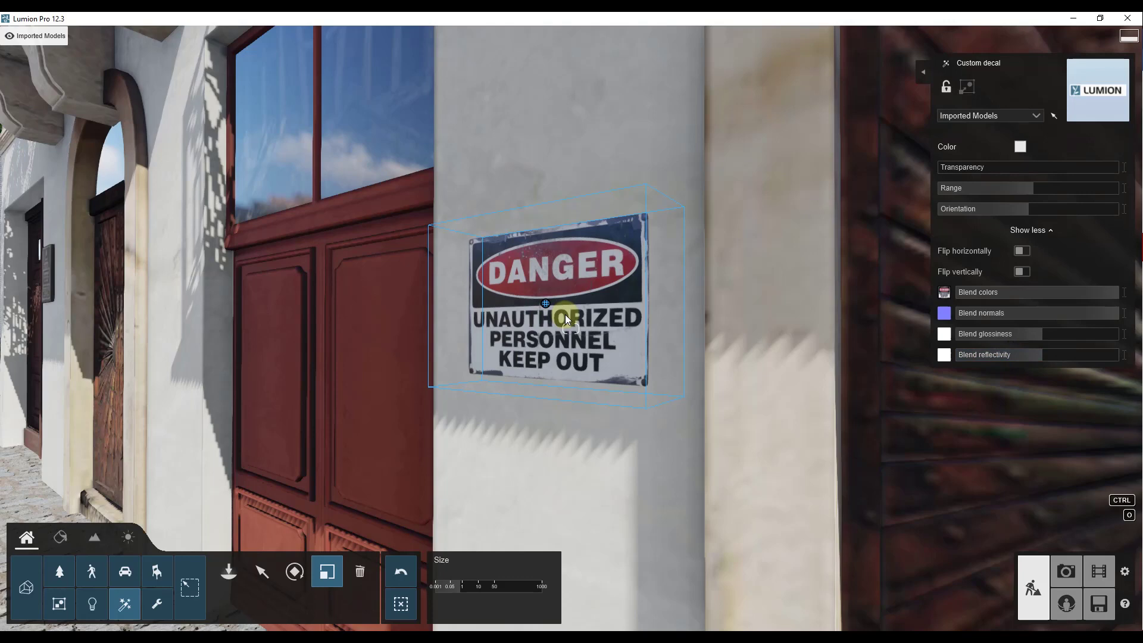
pyautogui.moveTo(594, 295)
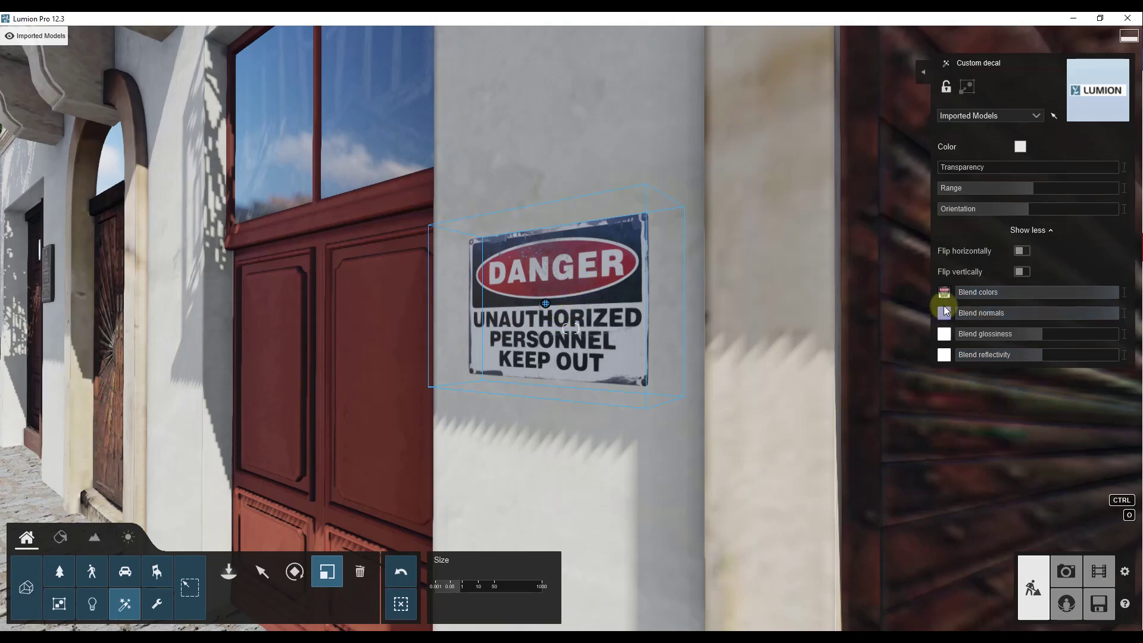
pyautogui.click(943, 313)
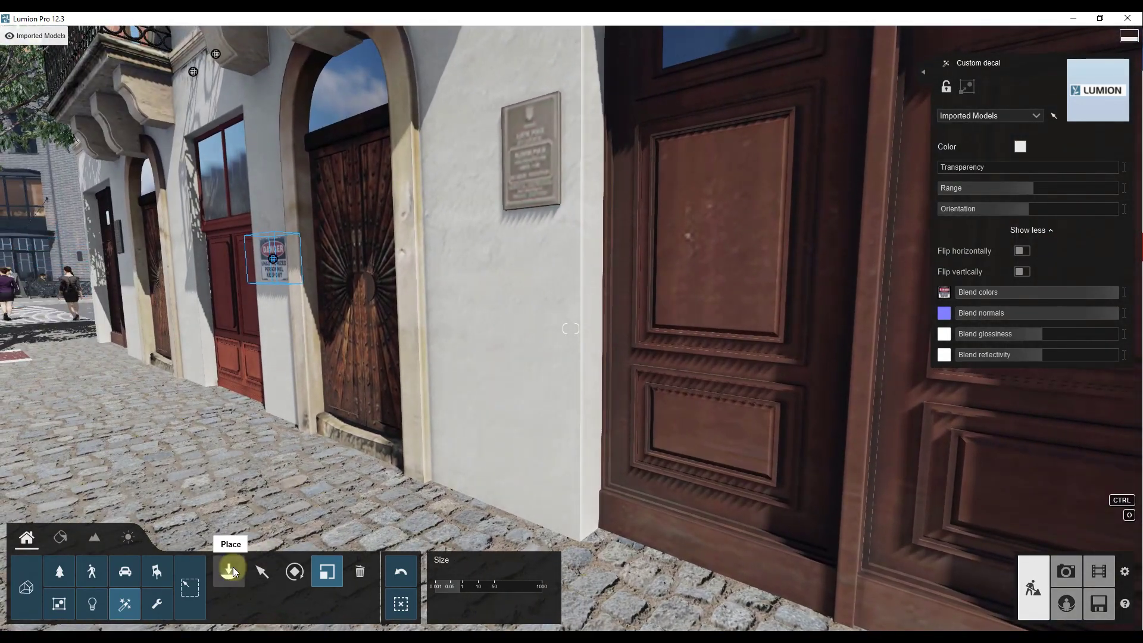
# Place a second Custom decal on the white wall for the damaged-brick image
pyautogui.click(229, 571)
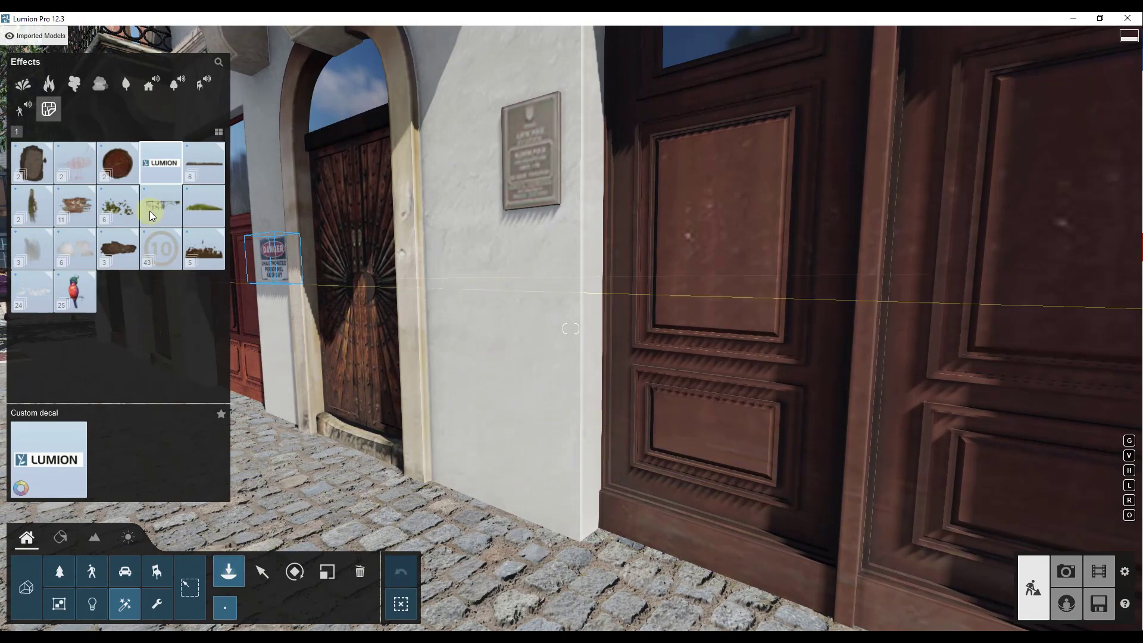
pyautogui.click(518, 295)
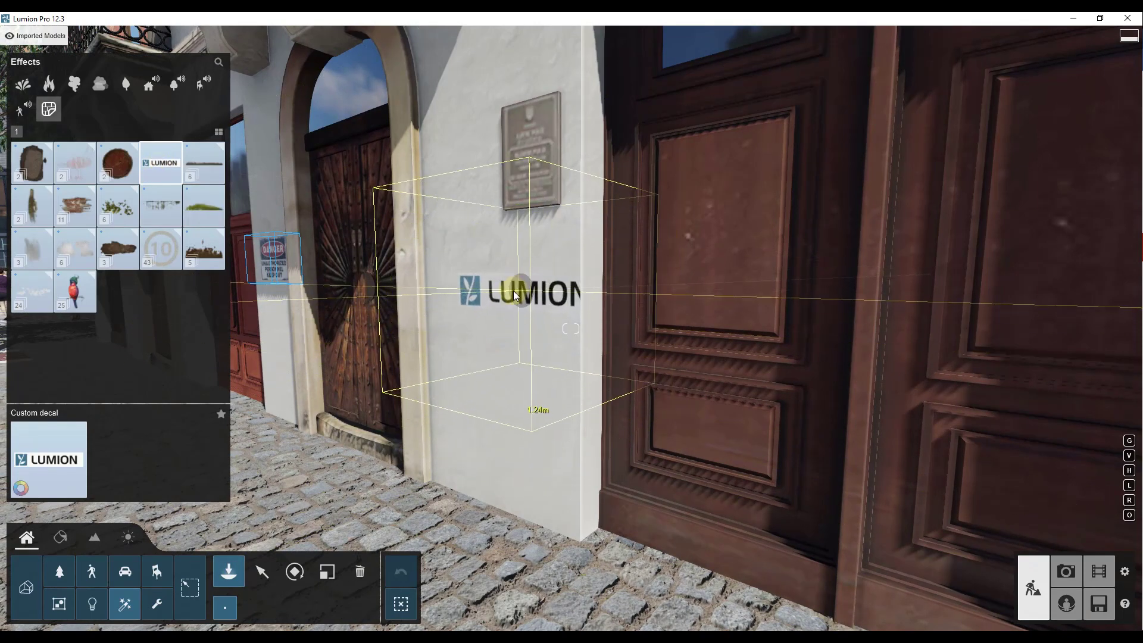
pyautogui.click(261, 570)
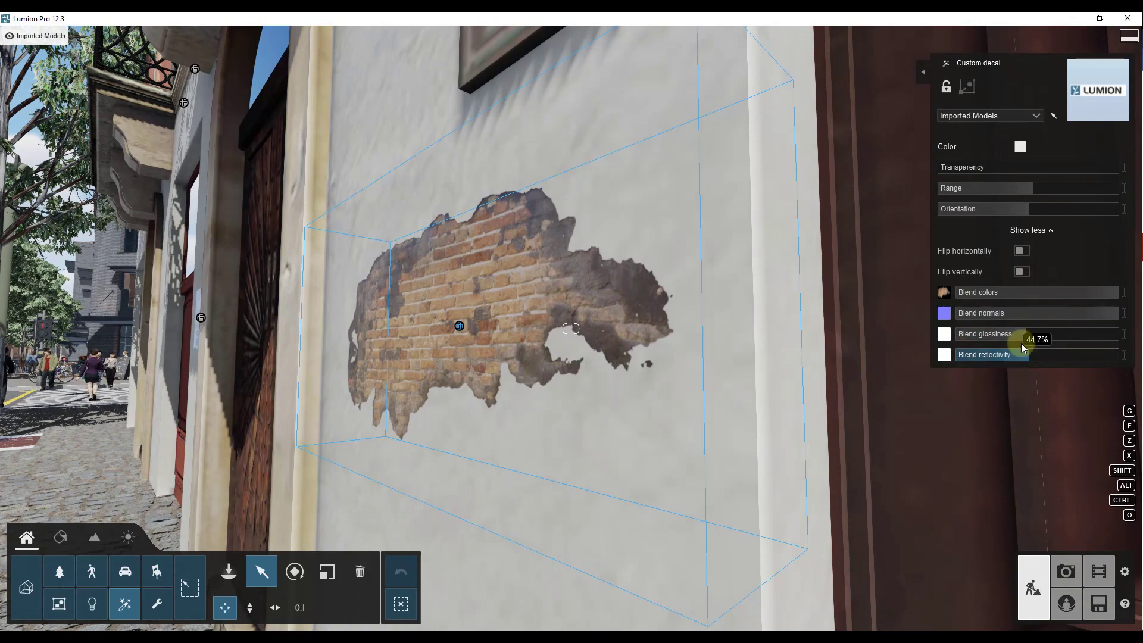
# Scale the brick decal to about 1.16x, return to the Move tool and deselect it
pyautogui.click(327, 571)
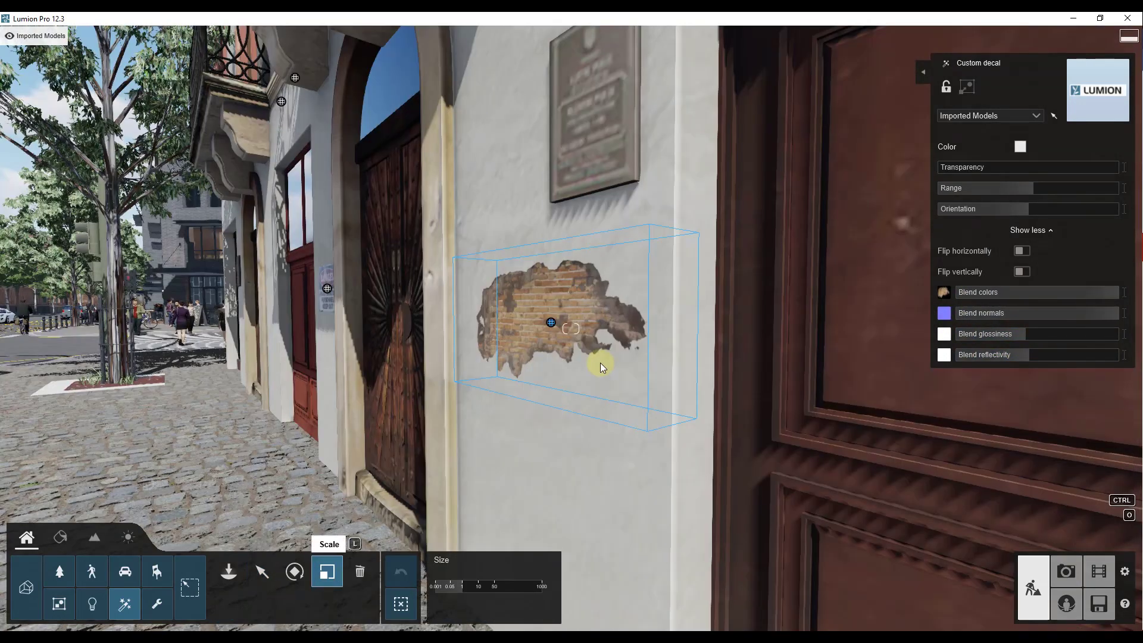
pyautogui.click(478, 586)
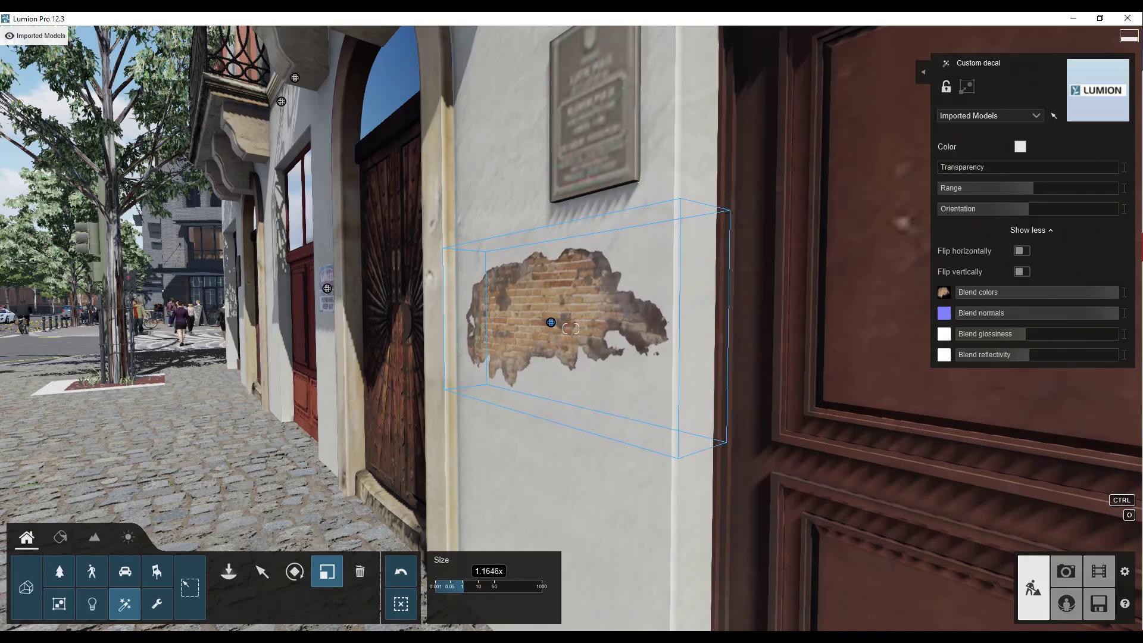
pyautogui.moveTo(255, 573)
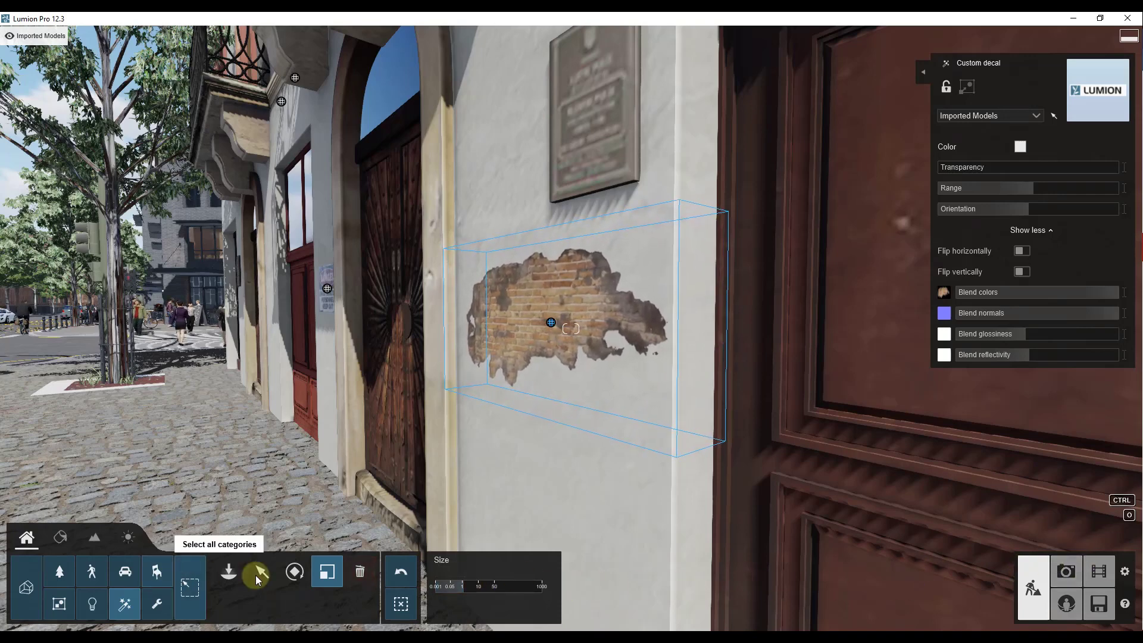
pyautogui.click(261, 571)
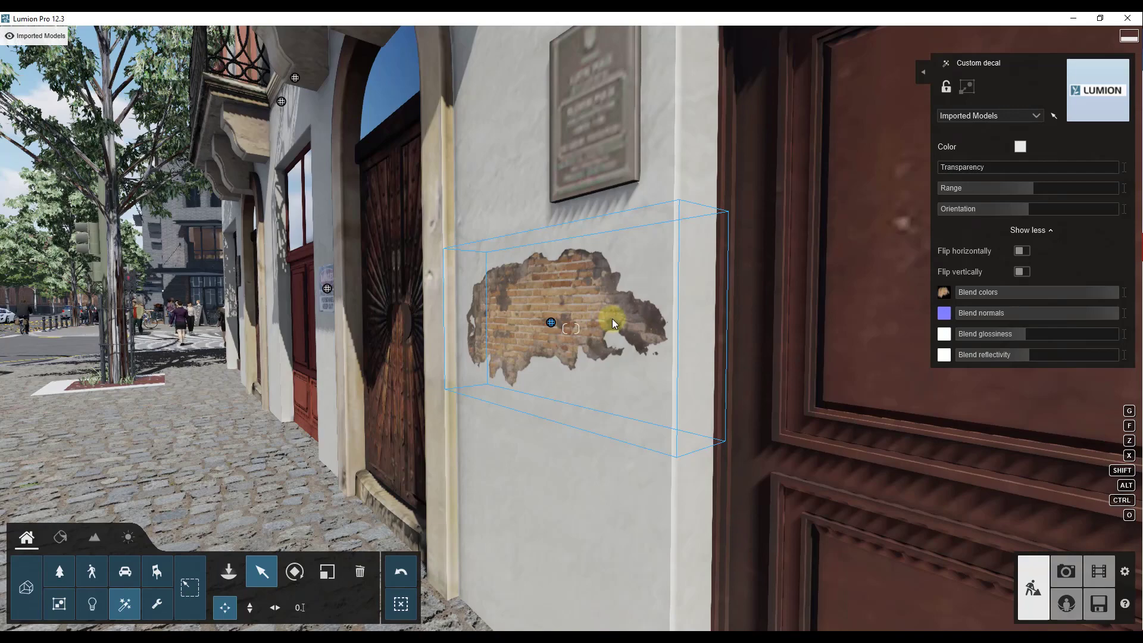
pyautogui.click(400, 605)
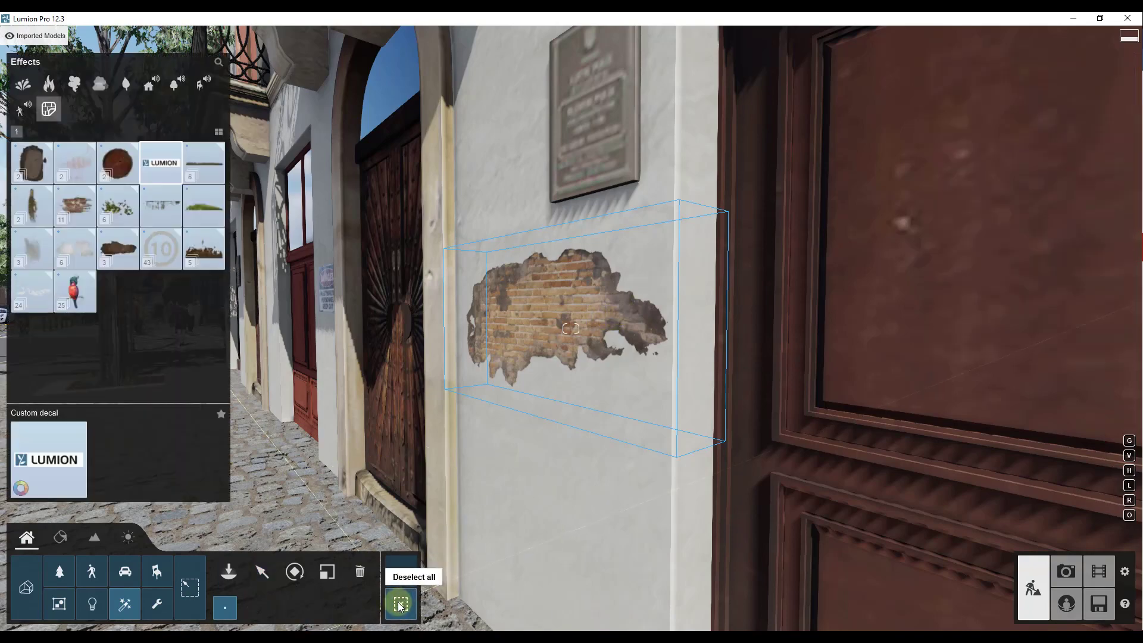
# Reselect the brick decal to reduce its projection Range on the wall
pyautogui.click(400, 604)
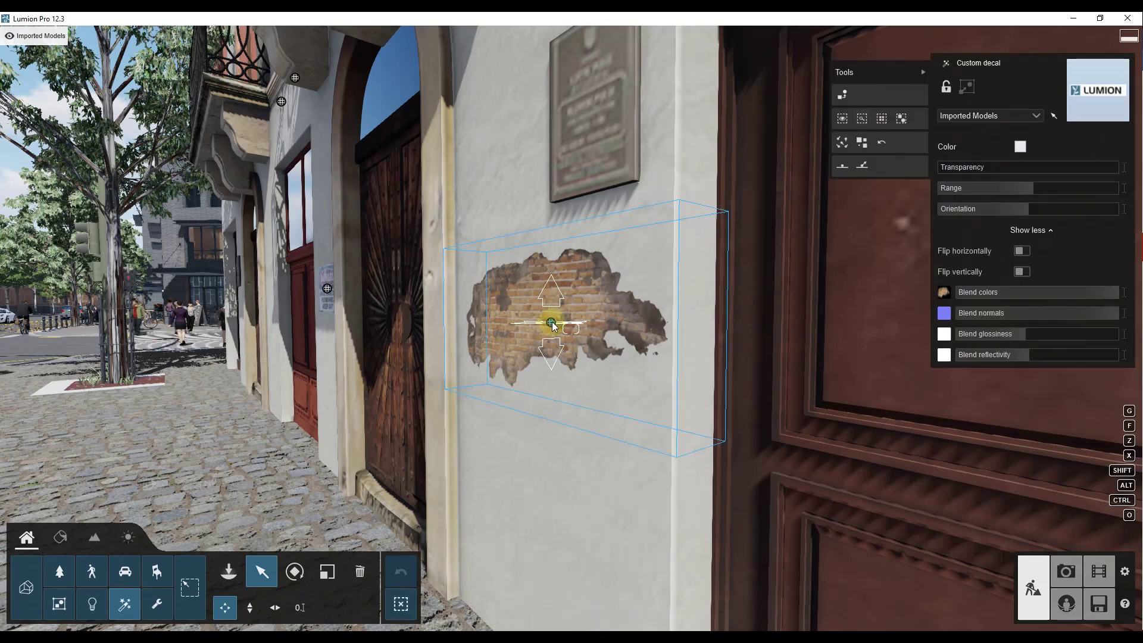
pyautogui.moveTo(947, 85)
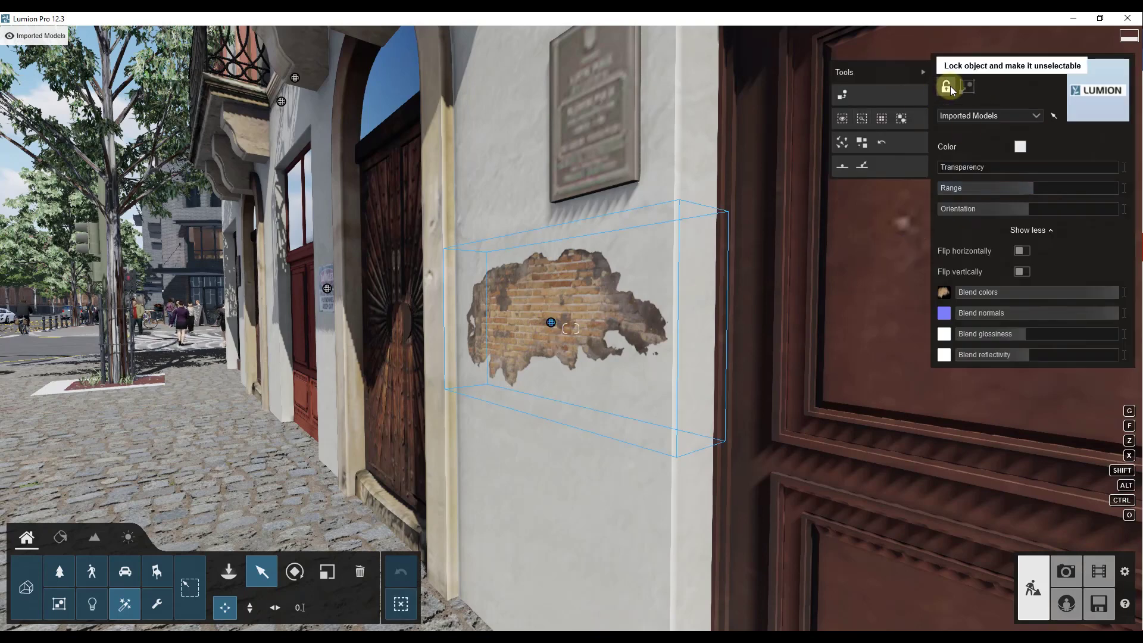
pyautogui.moveTo(1062, 142)
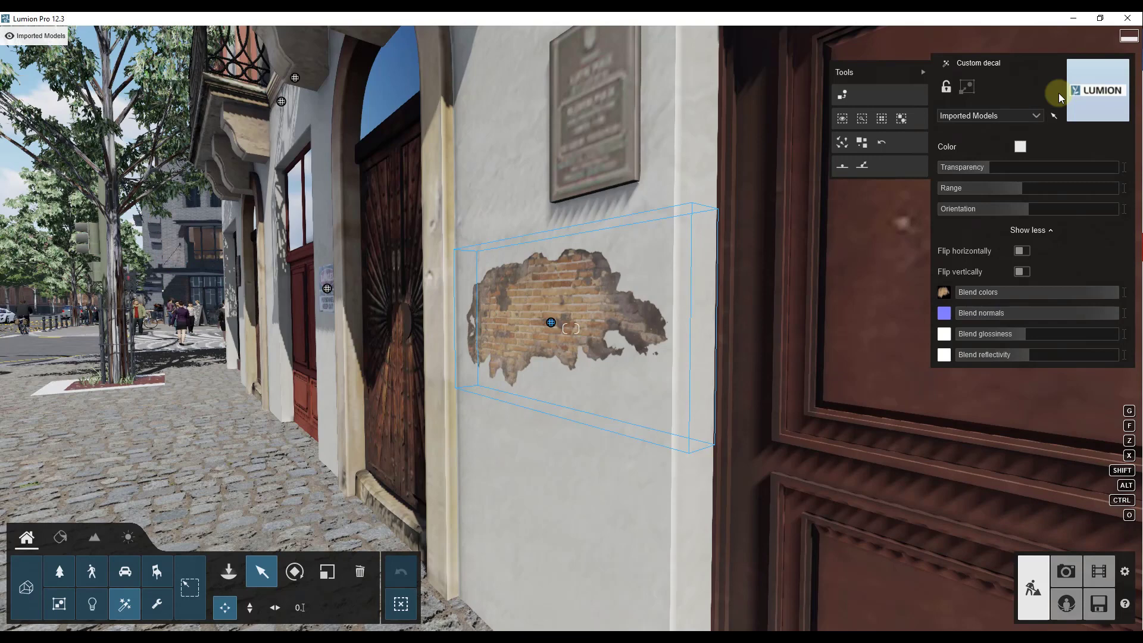
pyautogui.moveTo(561, 379)
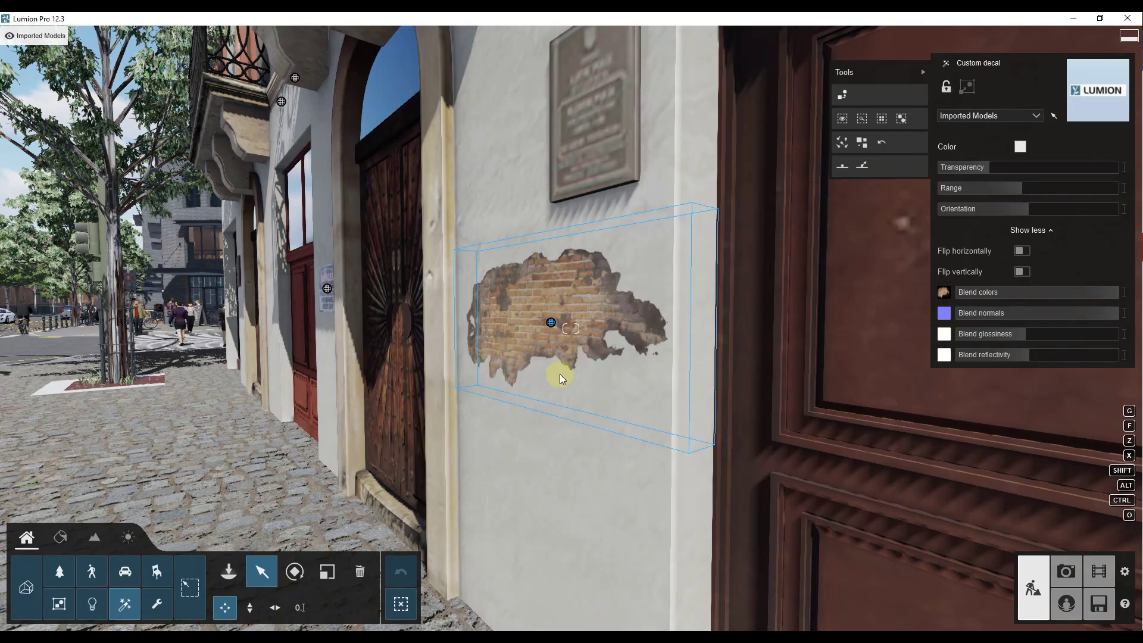
pyautogui.moveTo(563, 375)
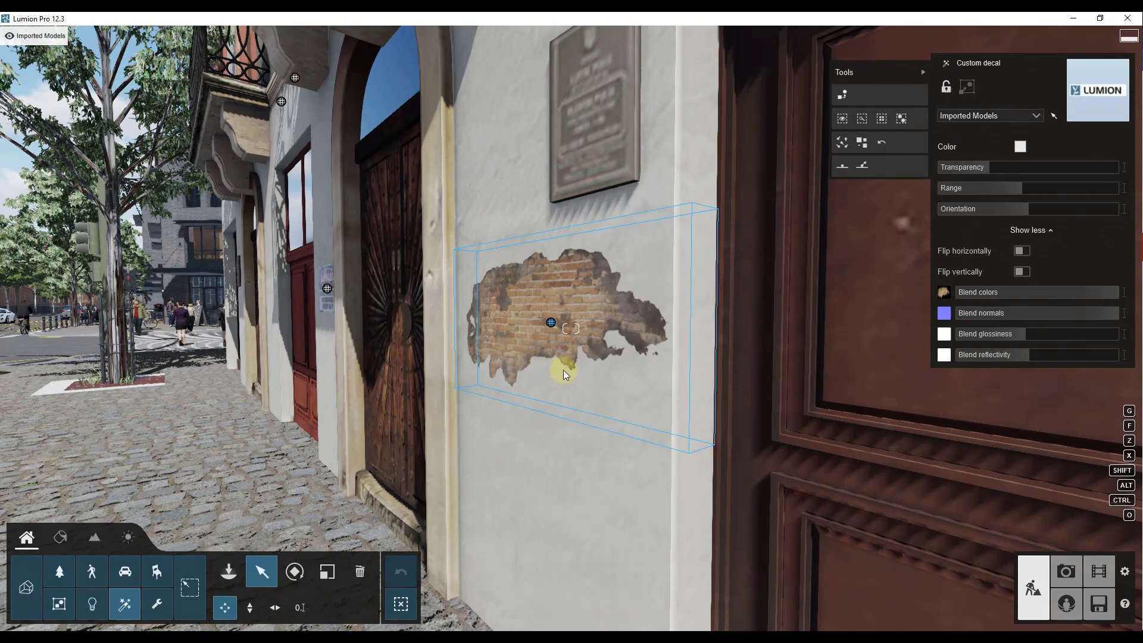